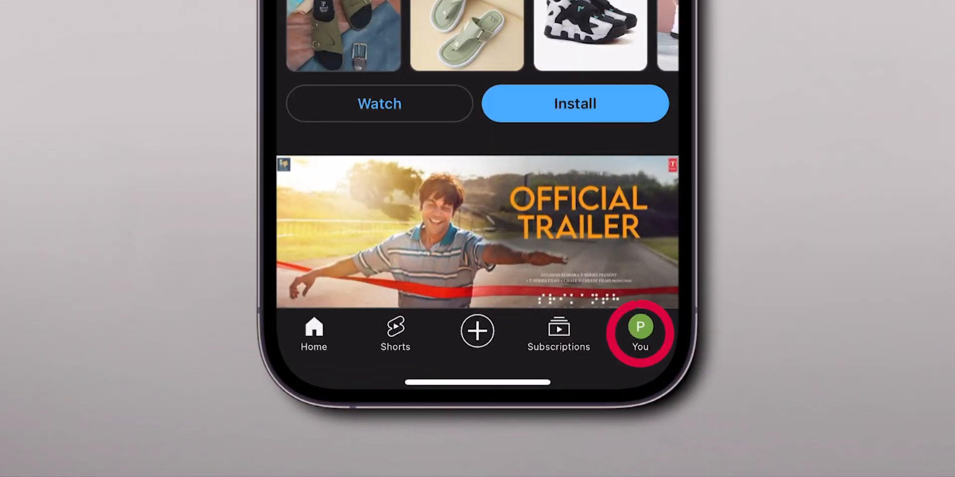
Open Video likes and dislikes via You, Settings, YouTube History and Interactions
left_click(640, 329)
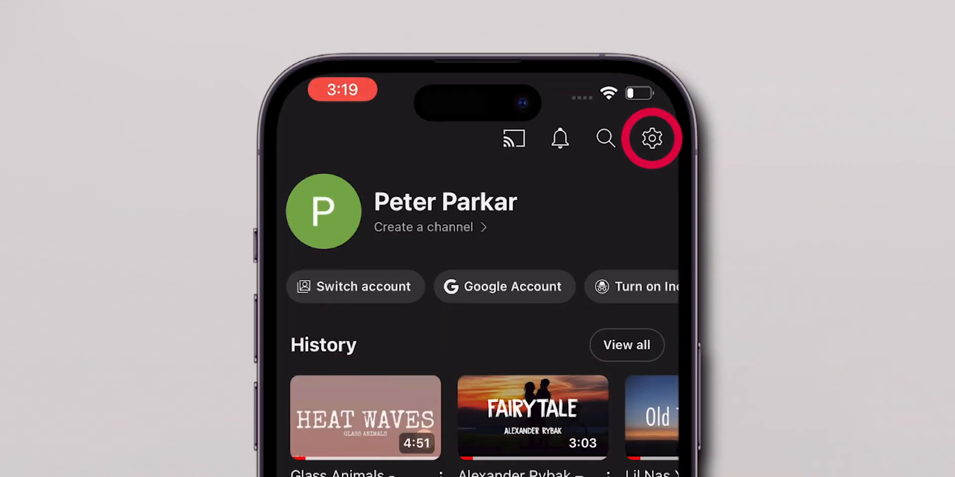
left_click(651, 138)
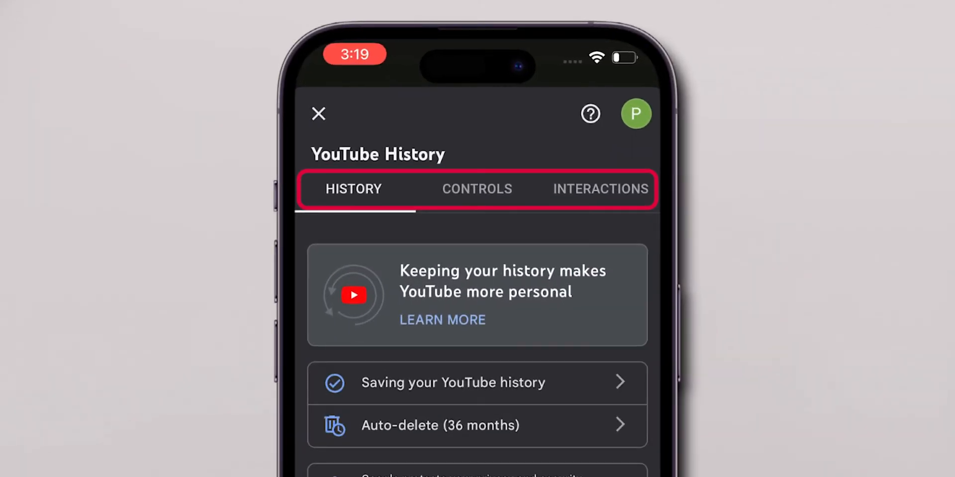
left_click(600, 189)
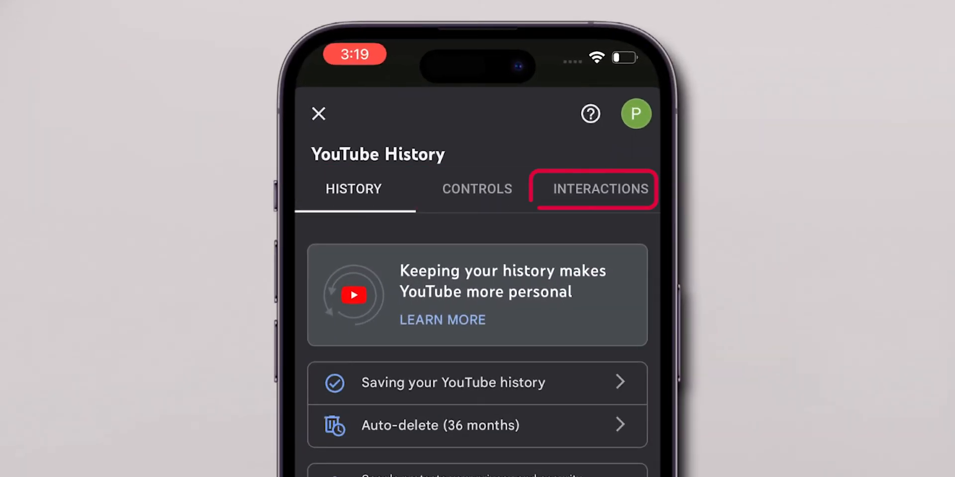
left_click(593, 190)
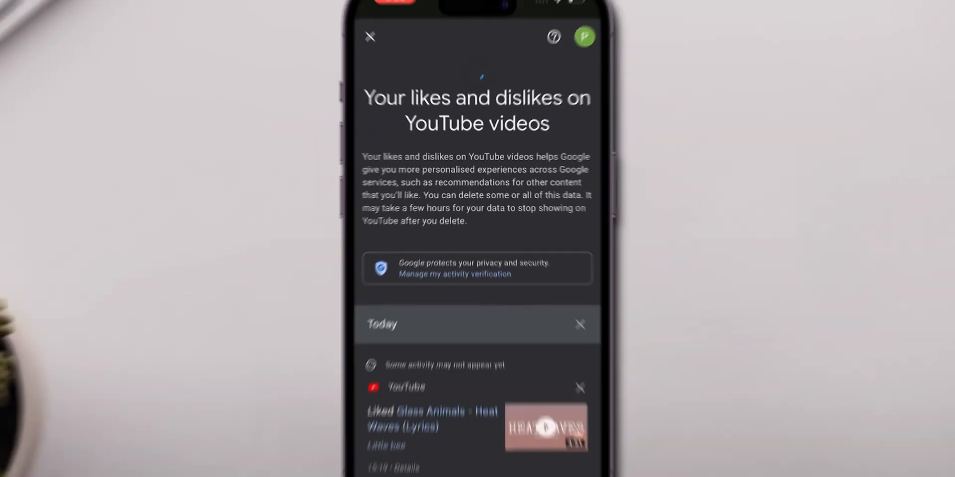
Review the liked videos and confirm deleting that day's liked-video activity
scroll("down", 3)
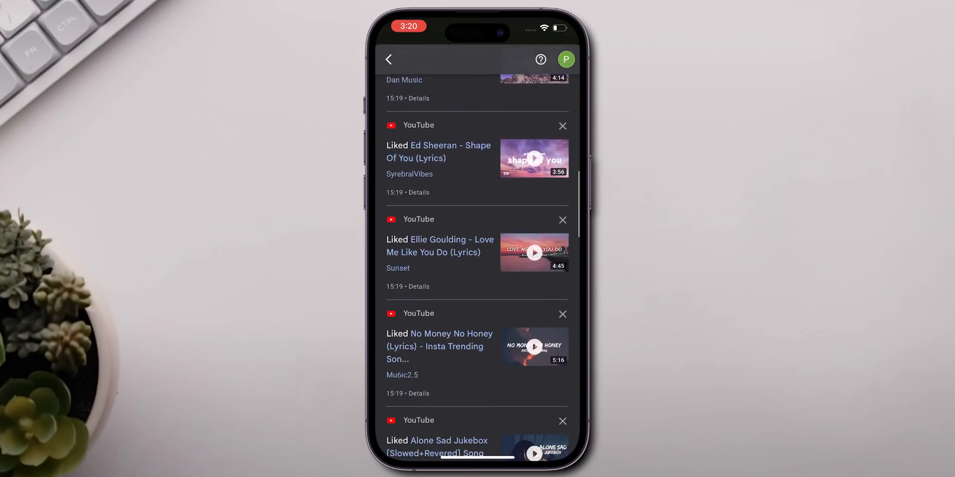
scroll("up", 3)
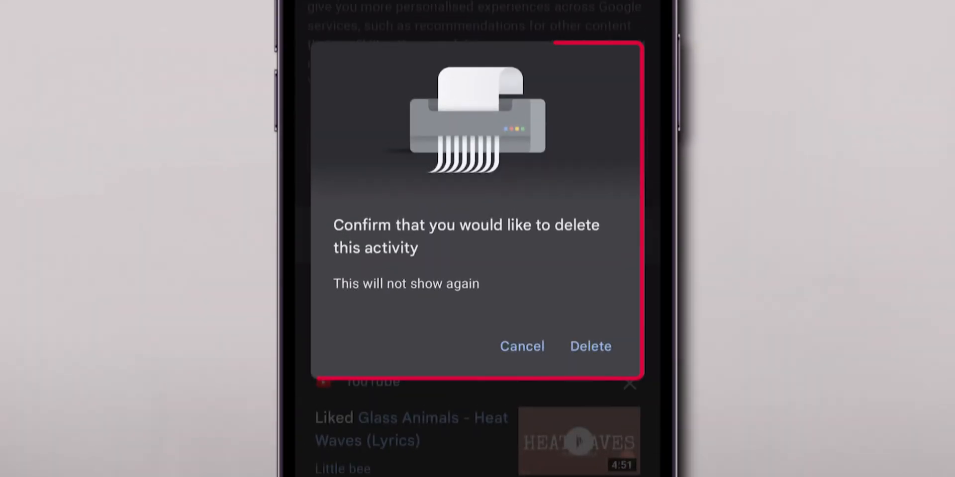
left_click(590, 346)
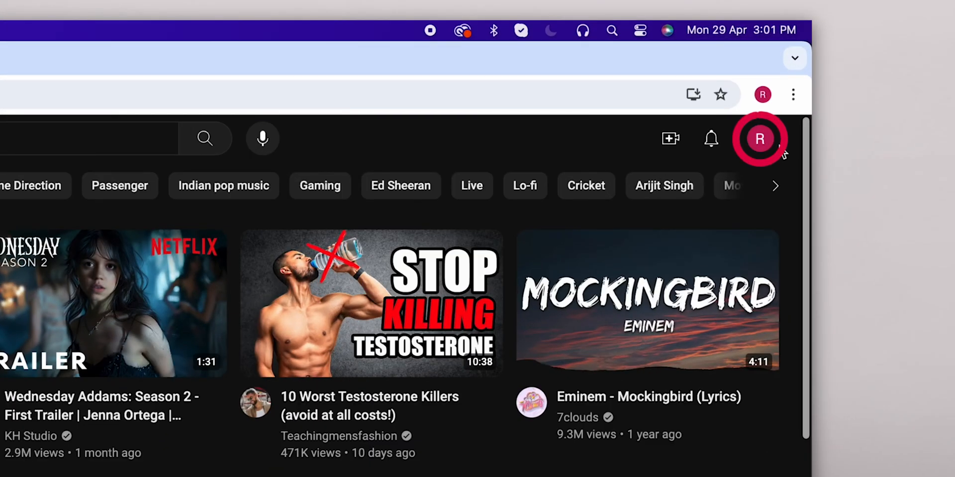
Open Settings from the profile avatar menu on YouTube desktop
left_click(759, 139)
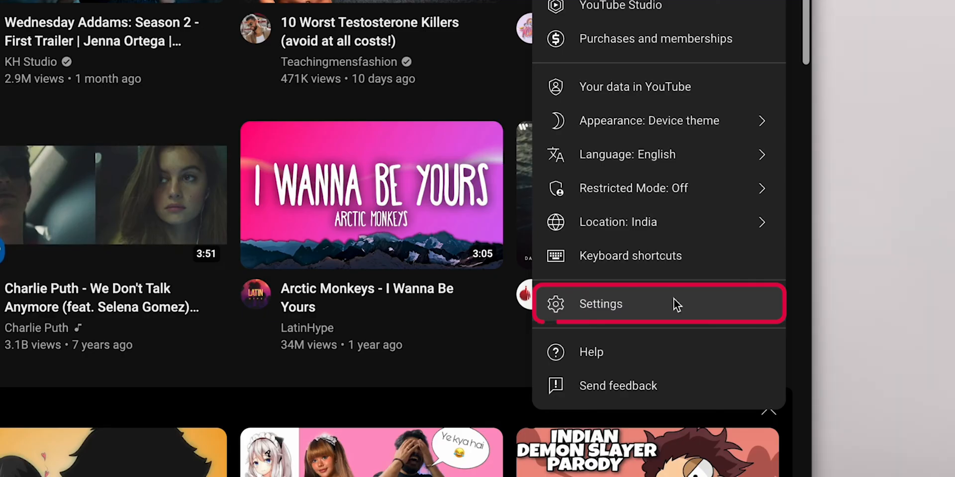
left_click(600, 304)
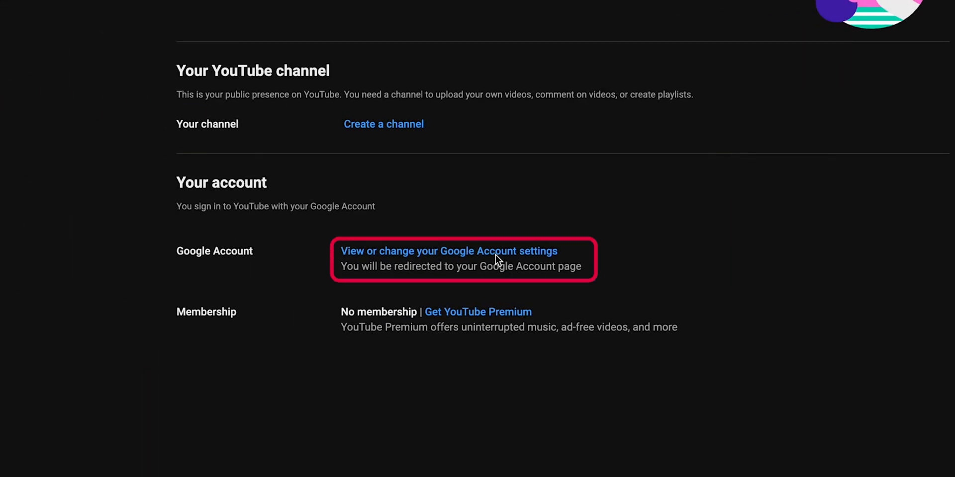
Go to Google Account settings and scroll to the History settings section
left_click(448, 251)
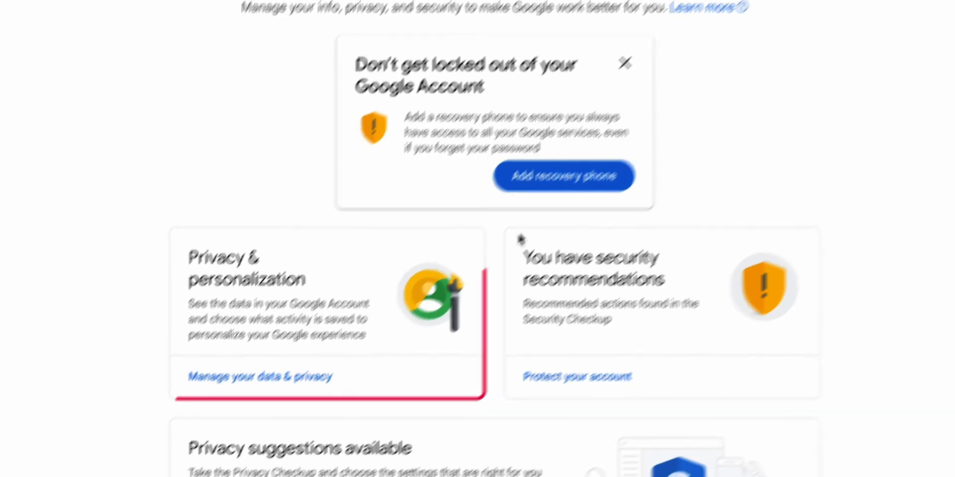
scroll("down", 3)
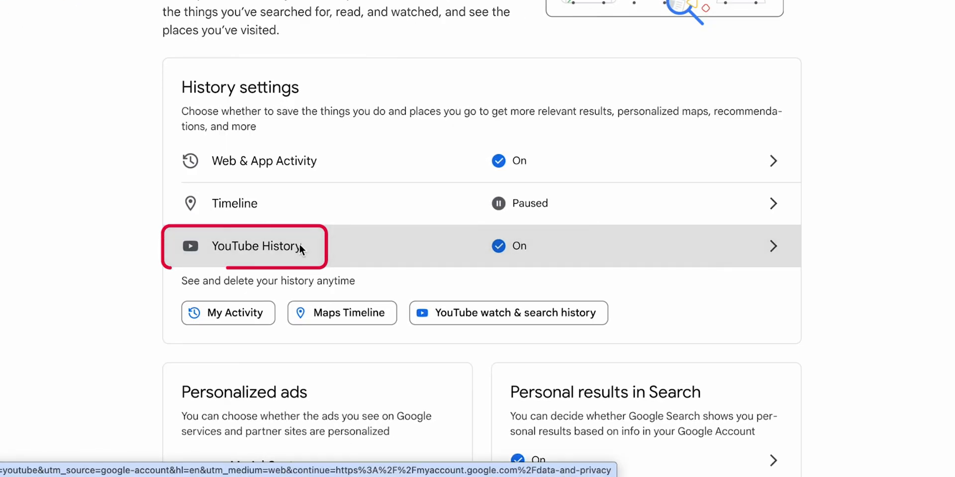
Open YouTube History under History settings and choose Manage history
left_click(256, 247)
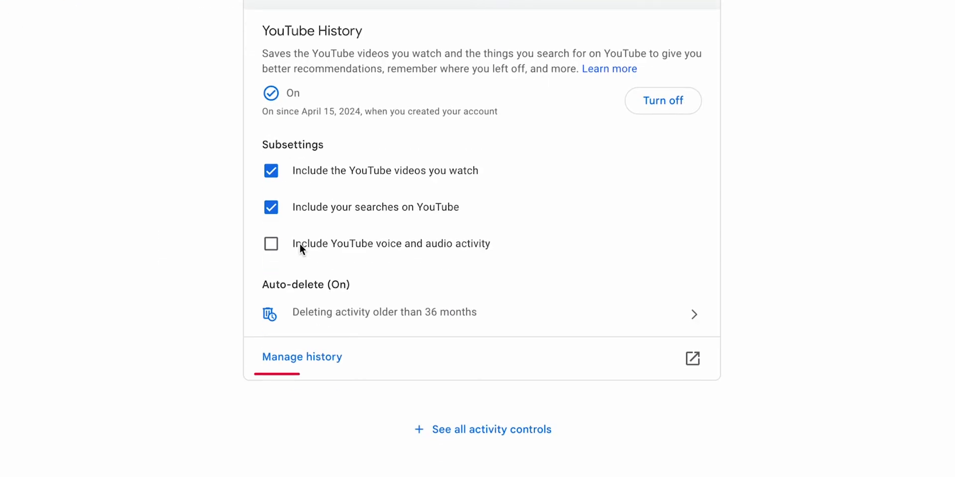
mouse_move(288, 358)
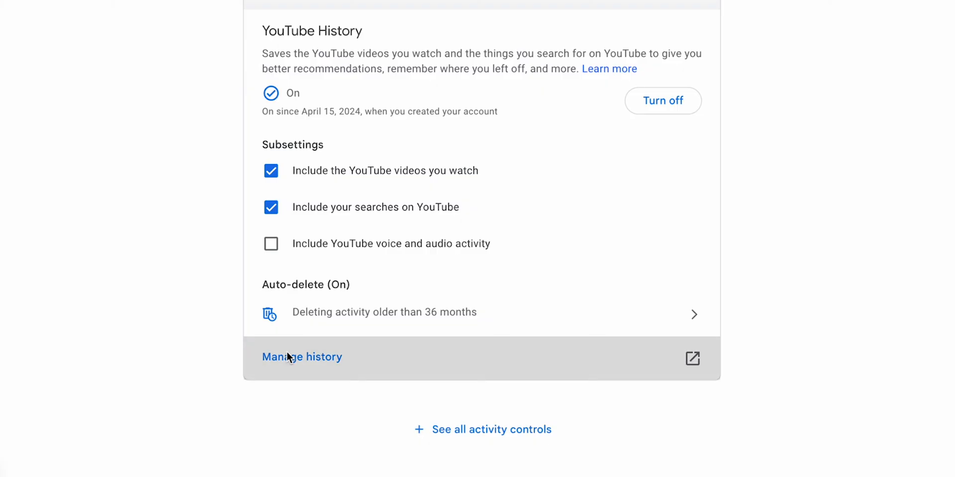
left_click(302, 357)
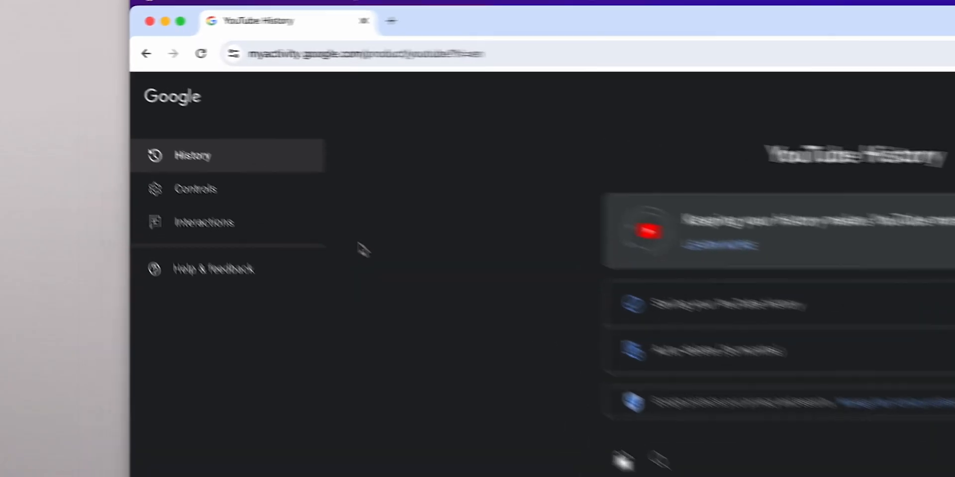
Open Interactions, then Video likes and dislikes, and scroll the liked videos
left_click(226, 242)
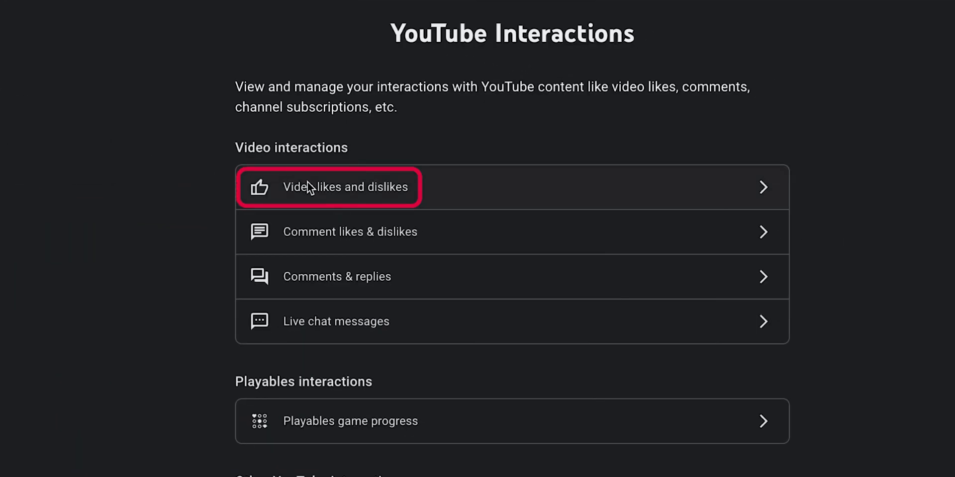
left_click(330, 187)
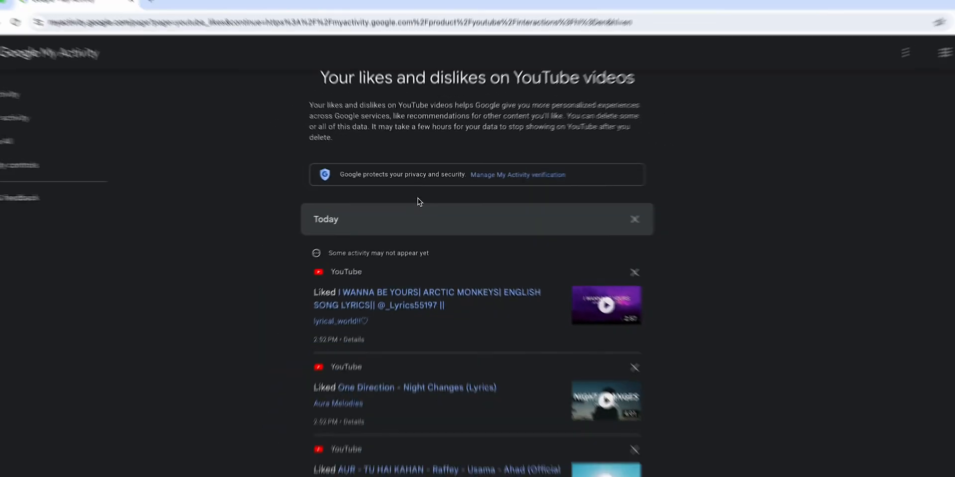
scroll("down", 3)
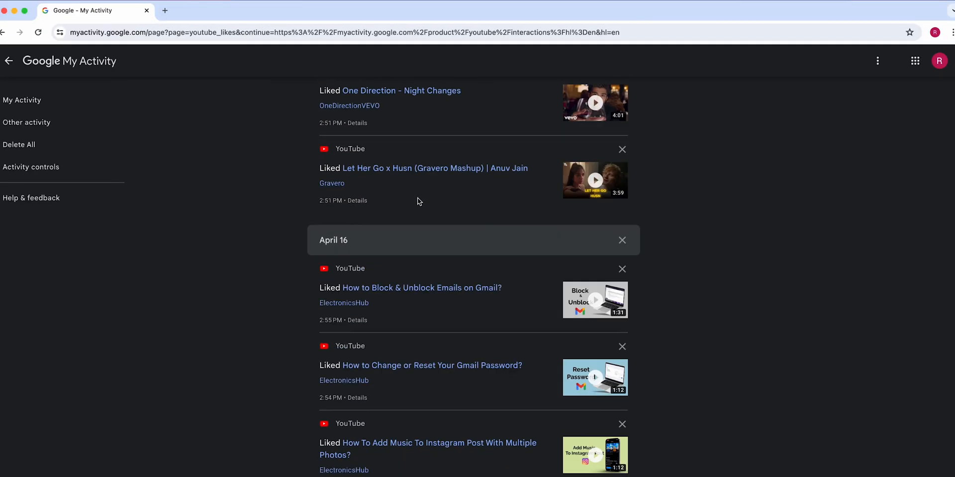
scroll("down", 3)
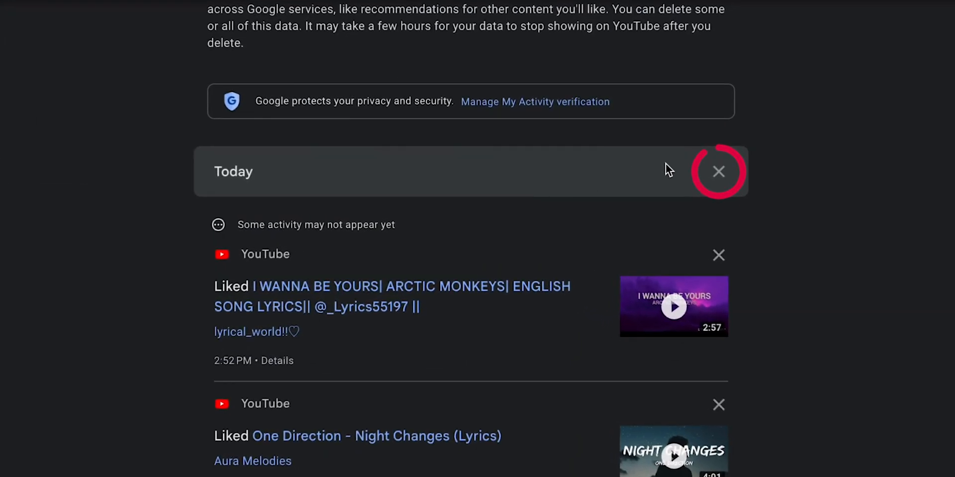
Delete the Today group of liked videos and confirm the deletion
left_click(719, 172)
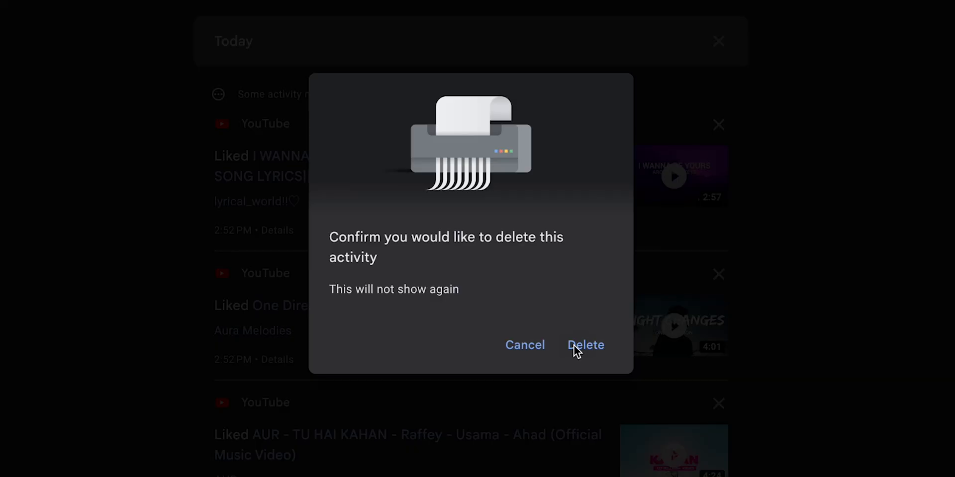
left_click(585, 345)
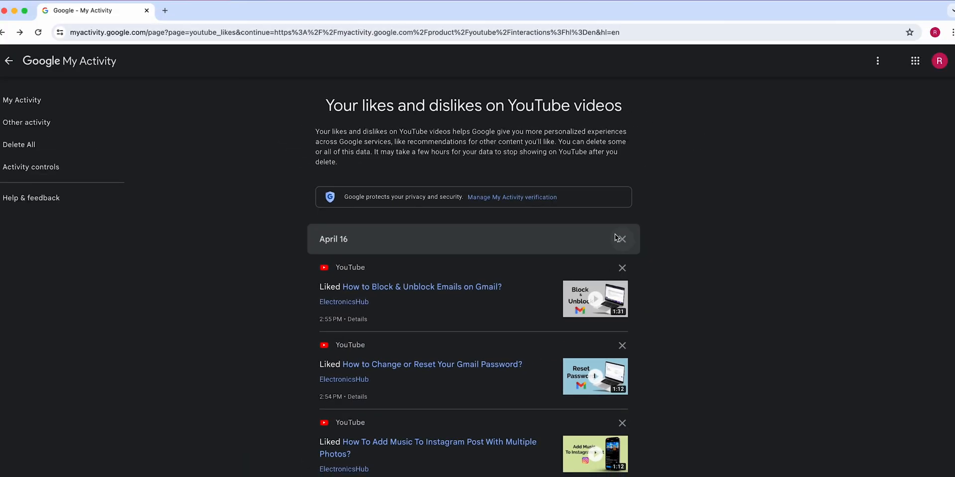